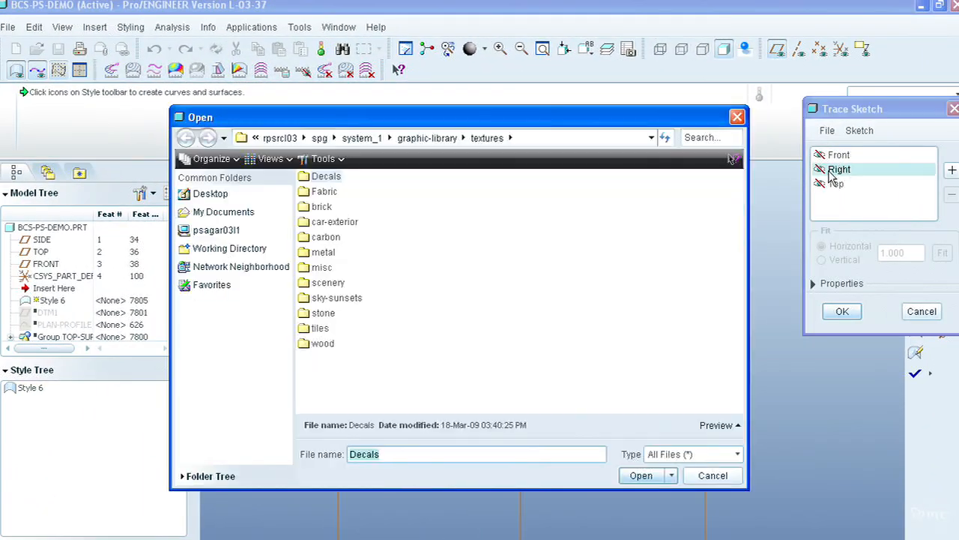
# Step: Trace bcs-sketch2.jpg on the Right view, fitted horizontally to 200
pyautogui.click(641, 475)
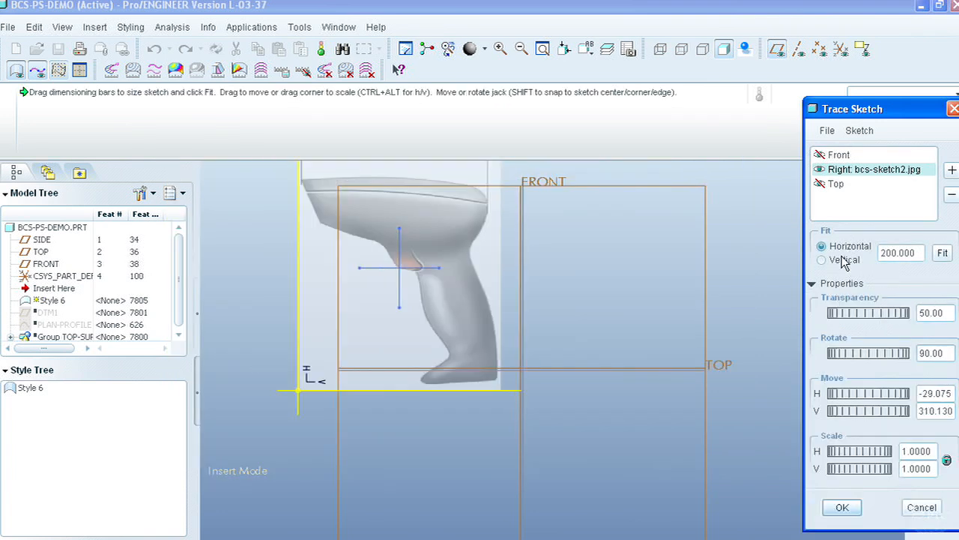
pyautogui.click(822, 260)
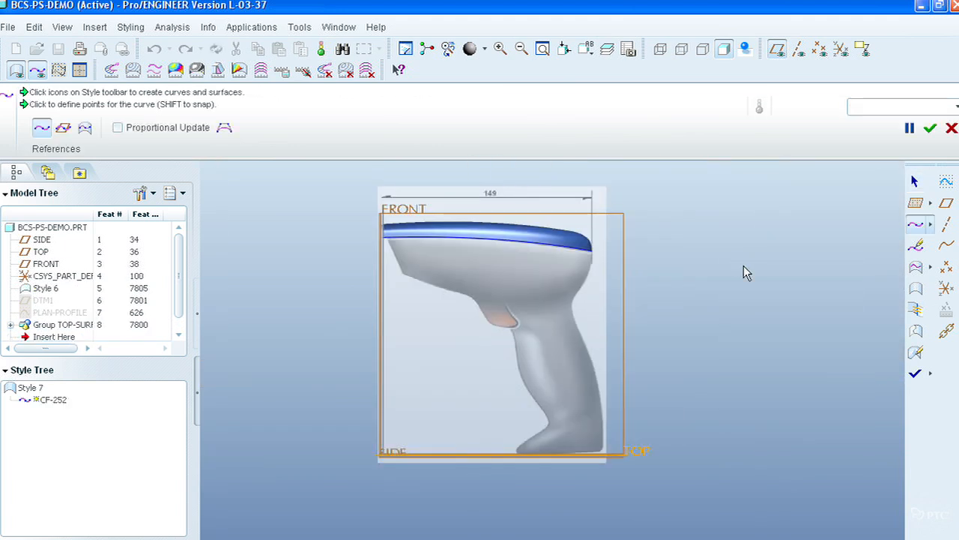
# Step: Trace the grip's front outline as curve CF-252, dragging points to match the sketch
pyautogui.click(63, 127)
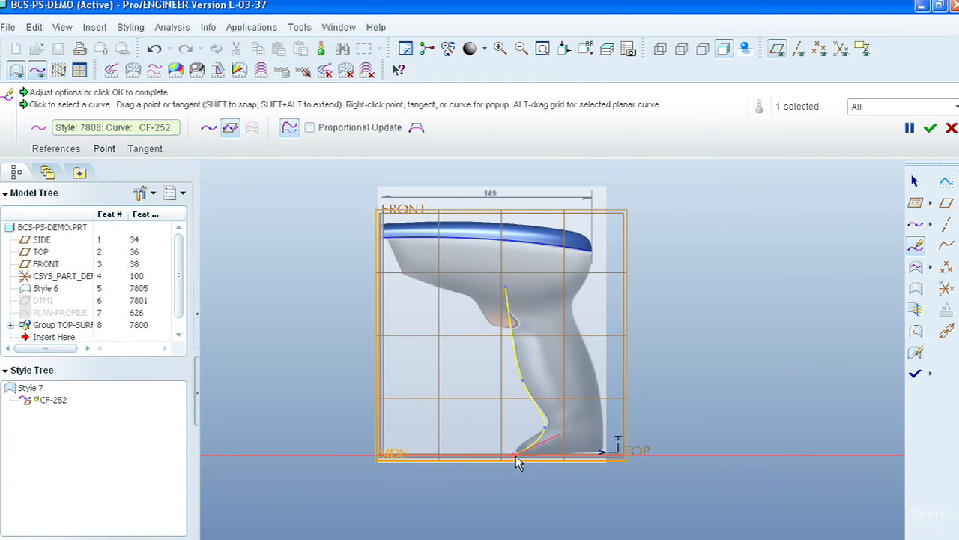
pyautogui.moveTo(517, 461); pyautogui.dragTo(502, 287)
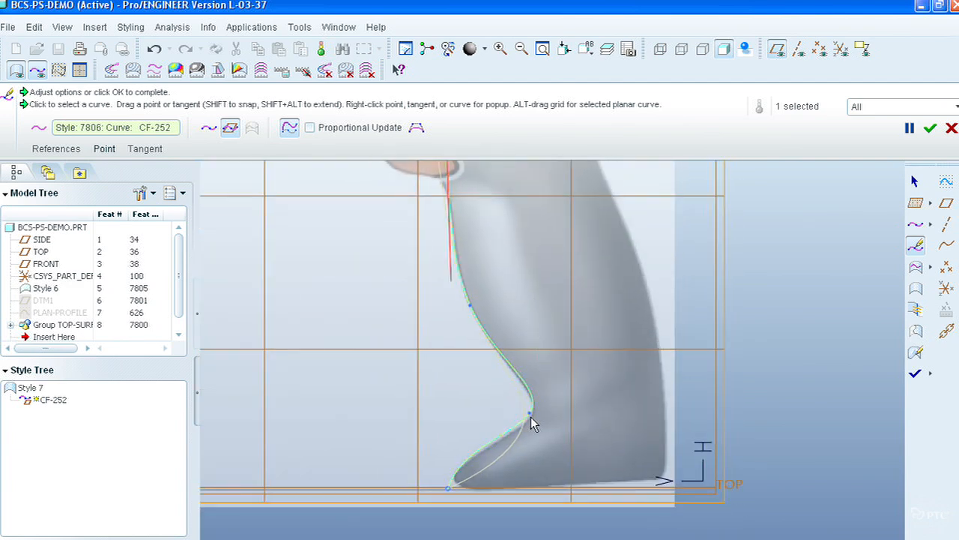
pyautogui.rightClick(532, 423)
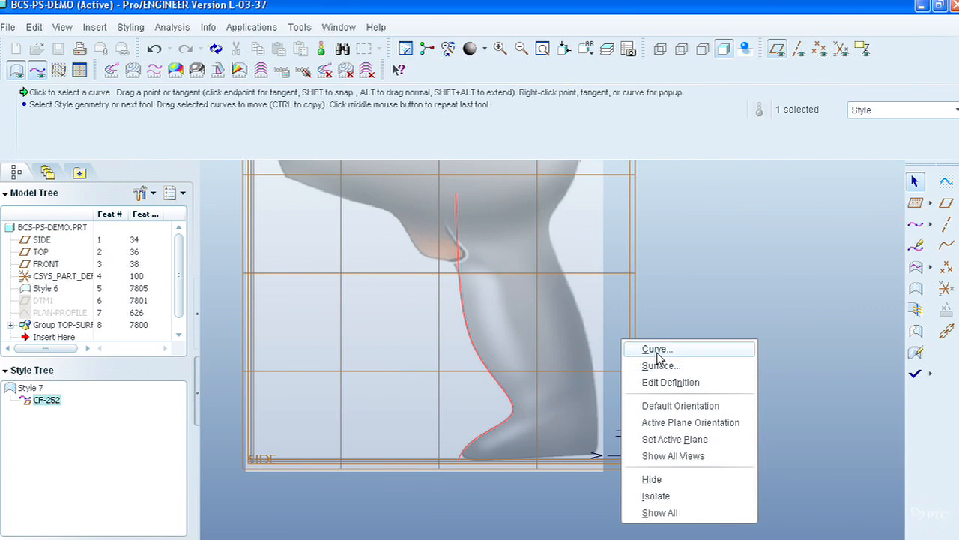
# Step: Draw back-of-grip curve CF-255 along the sketch and set its end tangent
pyautogui.click(656, 348)
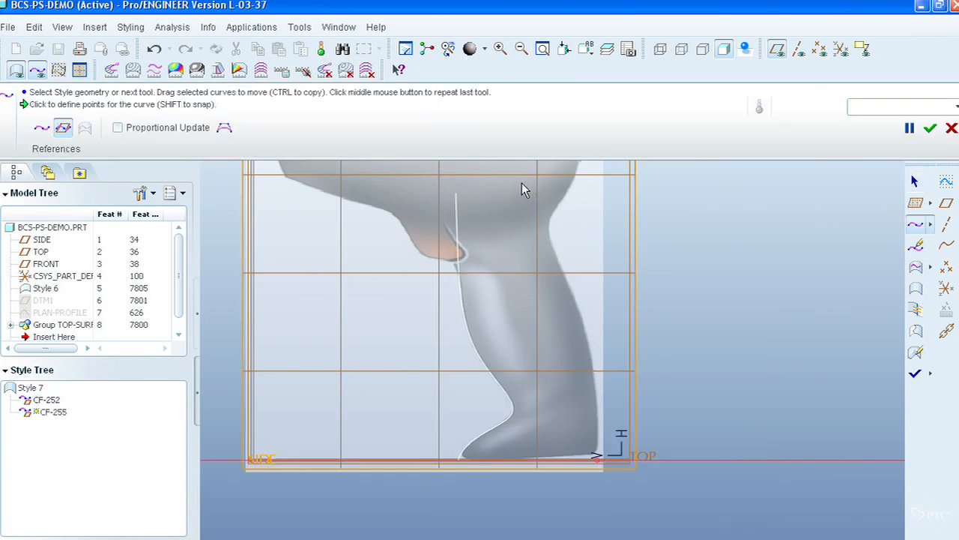
pyautogui.click(525, 186)
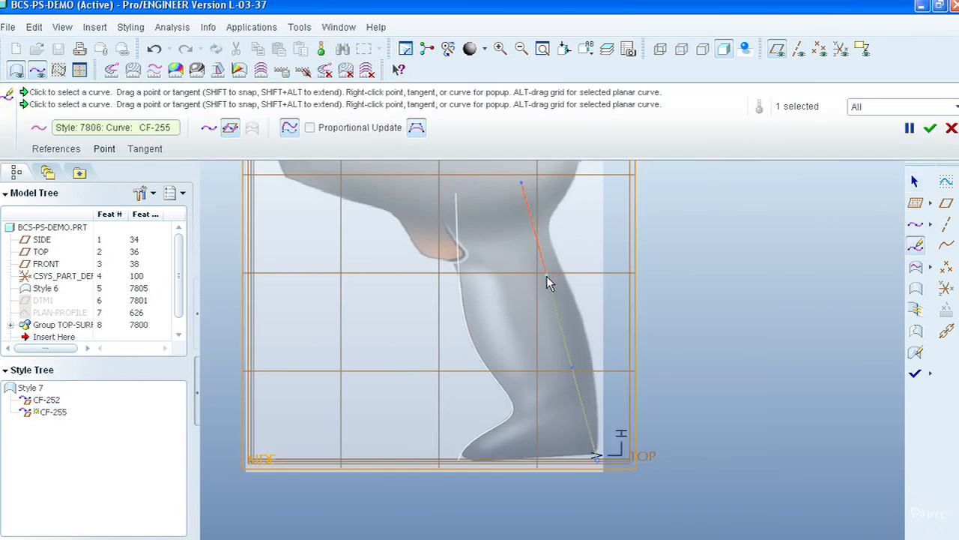
pyautogui.moveTo(547, 283); pyautogui.dragTo(588, 271)
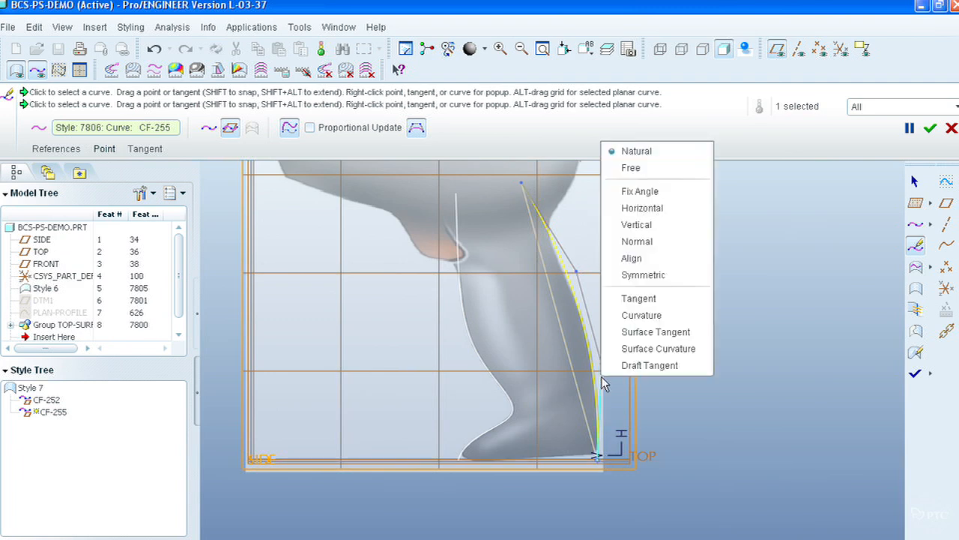
pyautogui.click(636, 241)
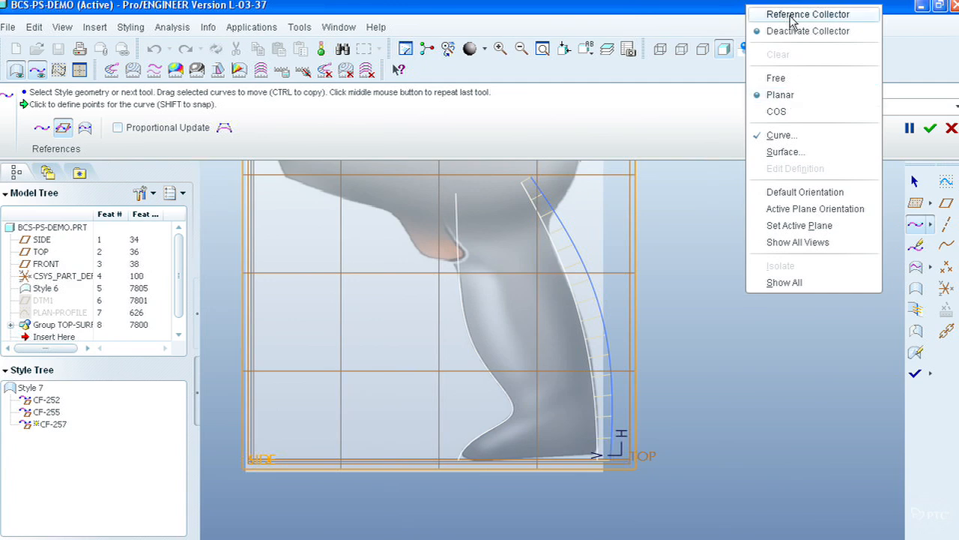
pyautogui.click(808, 14)
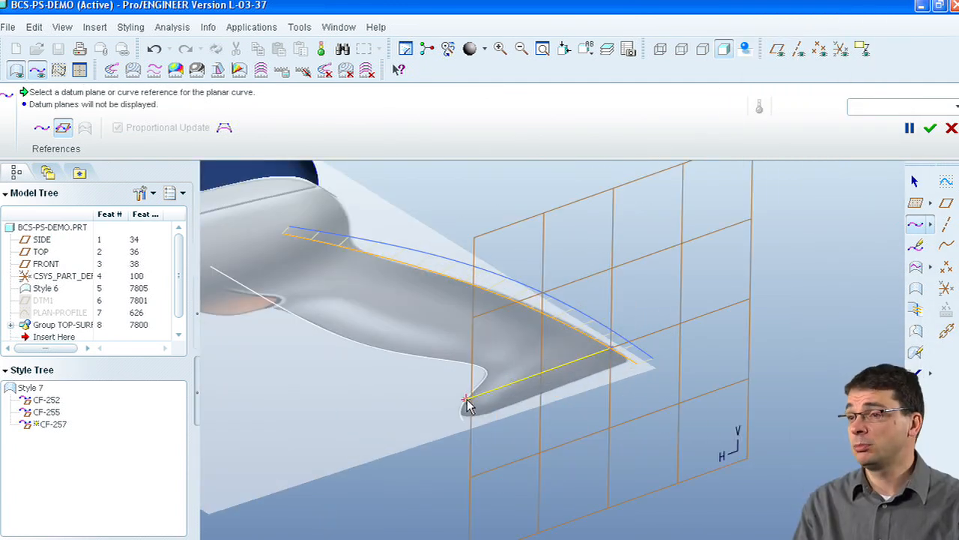
# Step: Place arched section curve CF-257's endpoint and set its end tangent condition
pyautogui.click(466, 400)
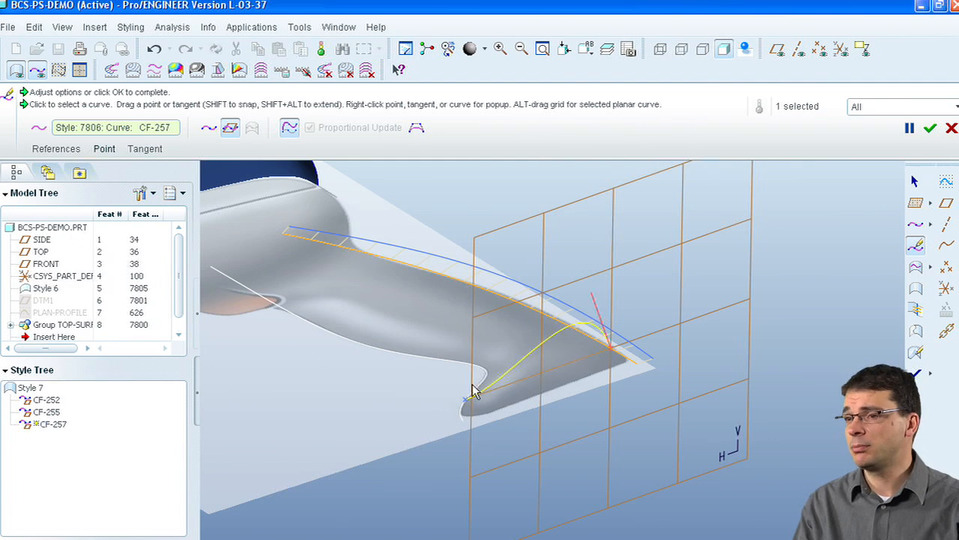
pyautogui.rightClick(603, 326)
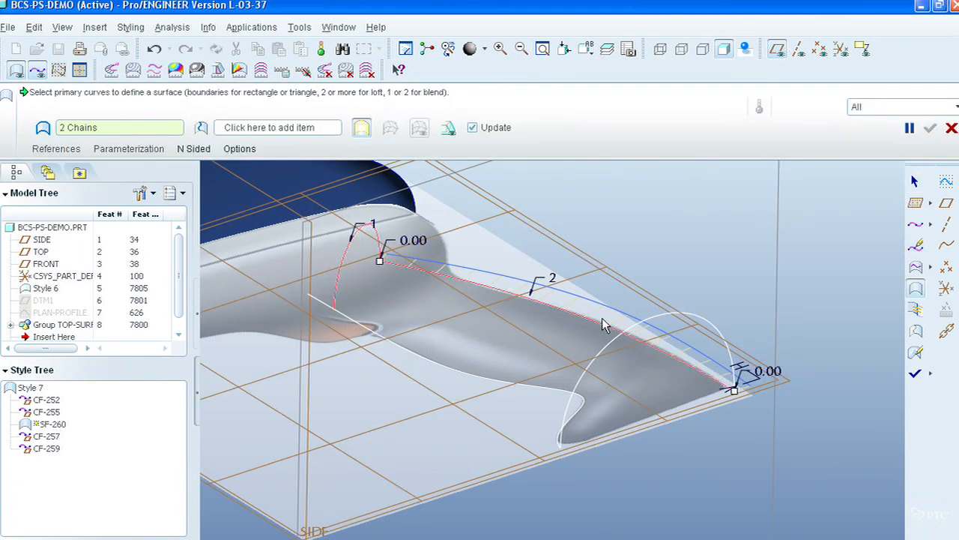
# Step: Add another curve chain to the surface and accept connecting the defining curves
pyautogui.click(929, 128)
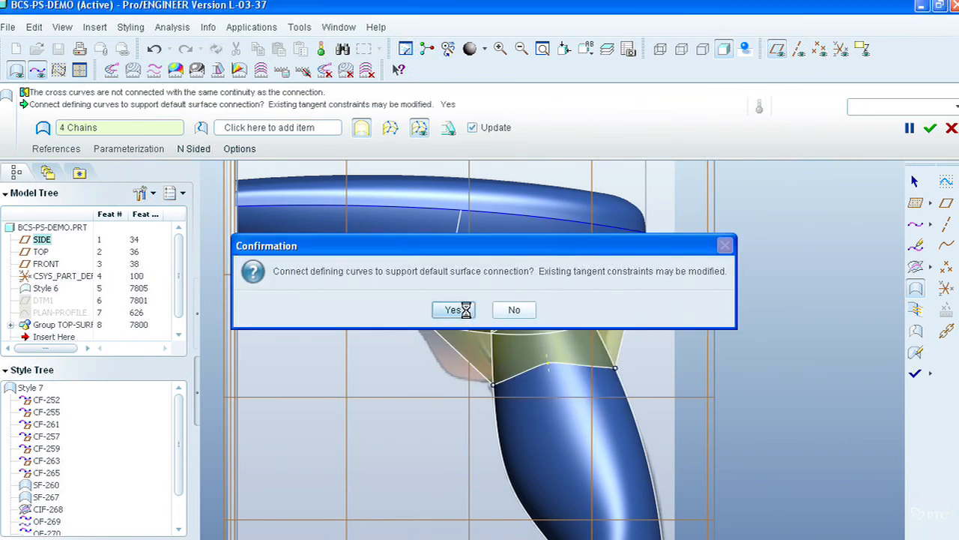
pyautogui.click(453, 309)
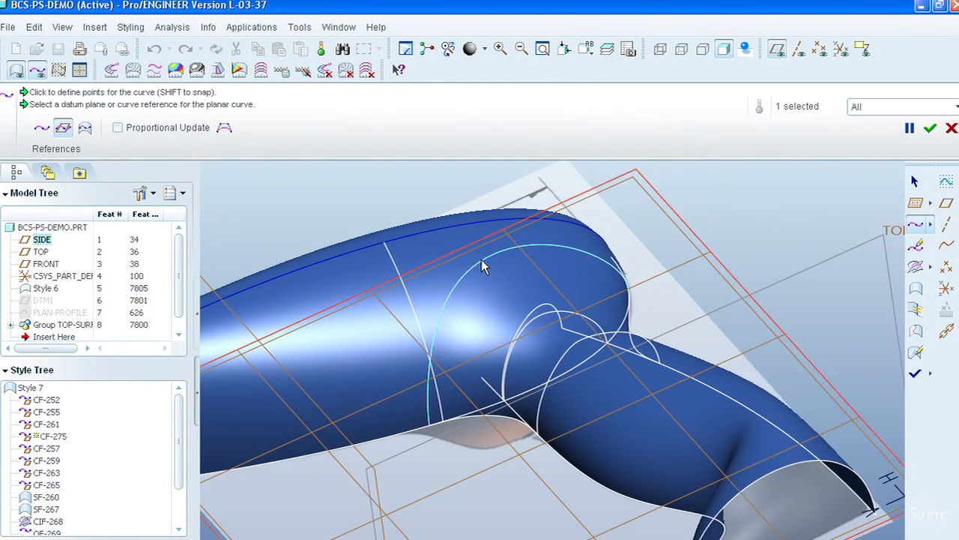
# Step: Draw head section curve CF-275, then set SF-260's control mesh to 7 rows, 8 columns
pyautogui.click(483, 267)
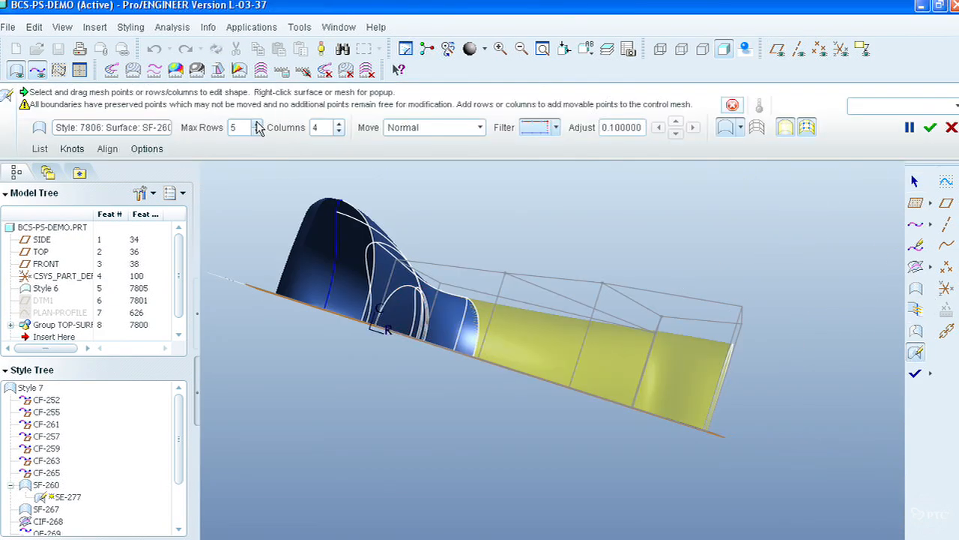
pyautogui.click(338, 123)
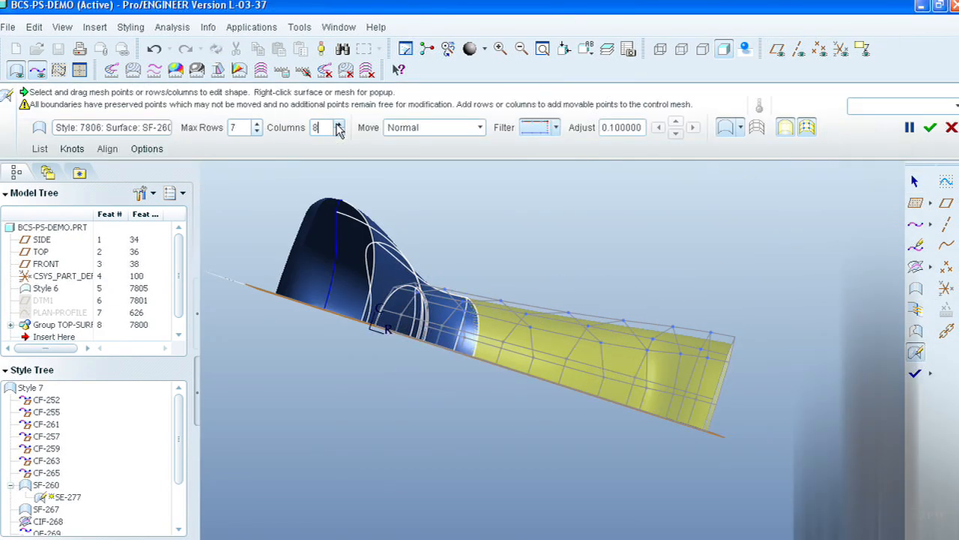